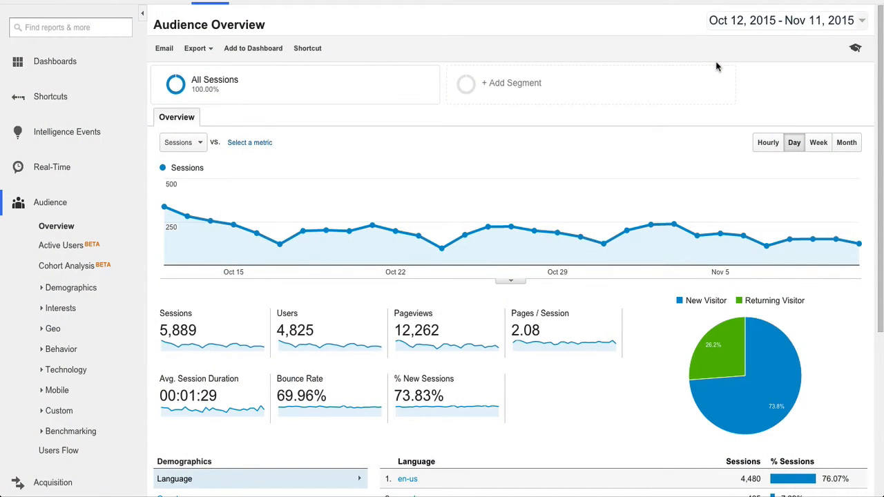
mouse_move(224, 141)
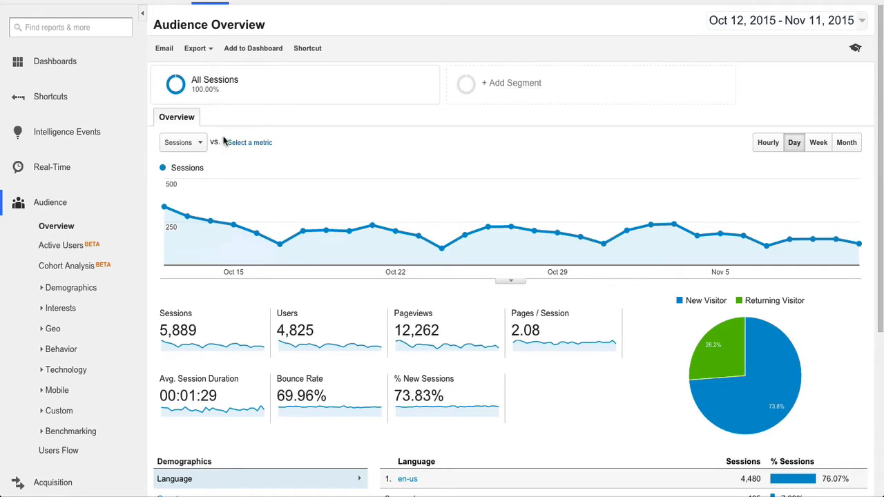
mouse_move(279, 243)
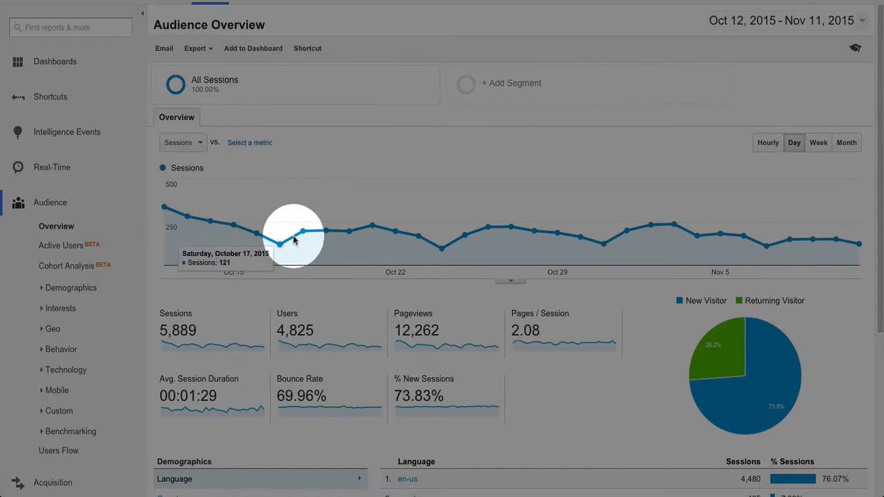
mouse_move(277, 240)
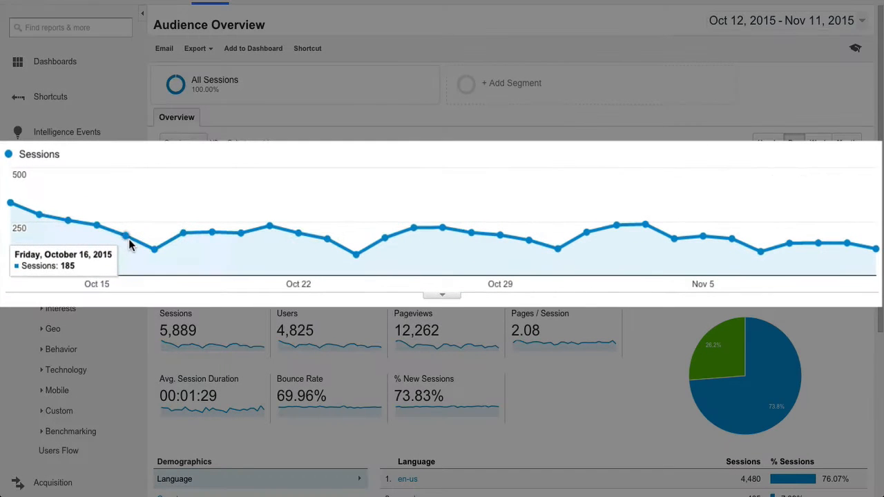
mouse_move(153, 249)
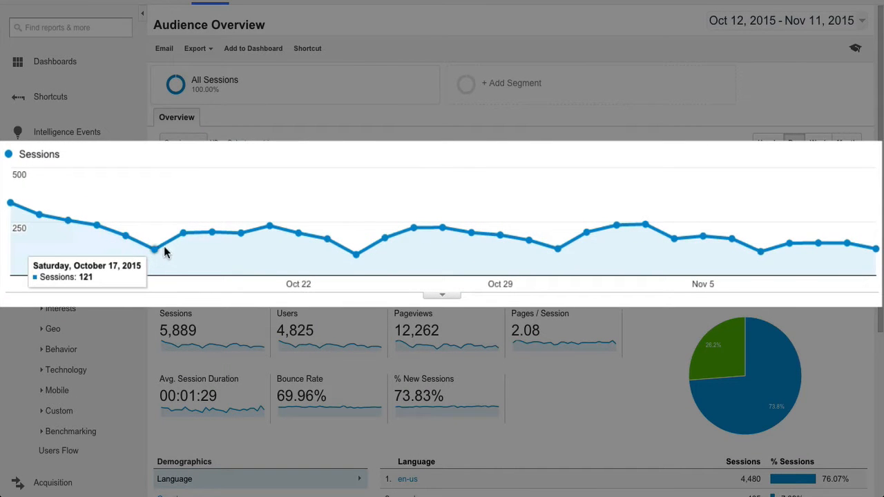
mouse_move(326, 239)
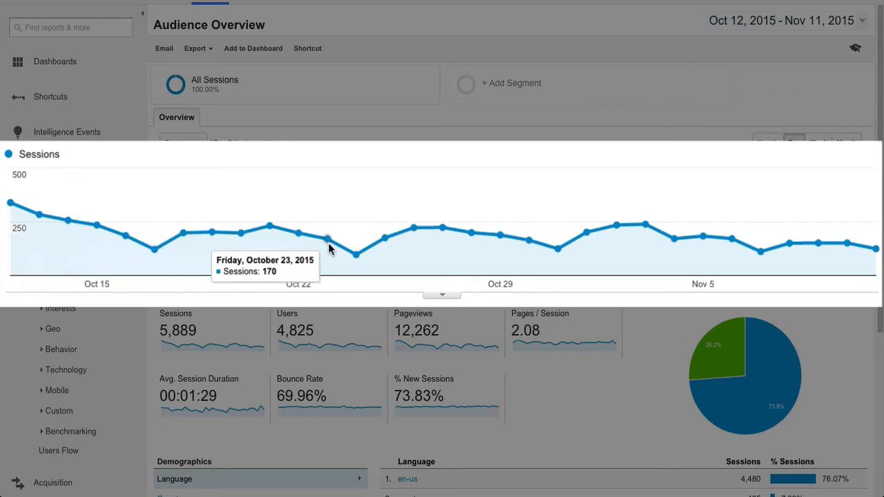
mouse_move(384, 237)
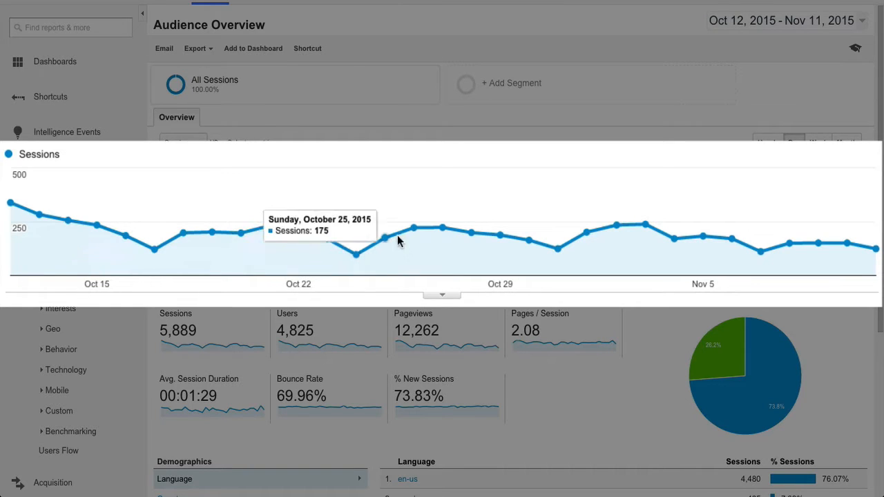
mouse_move(555, 250)
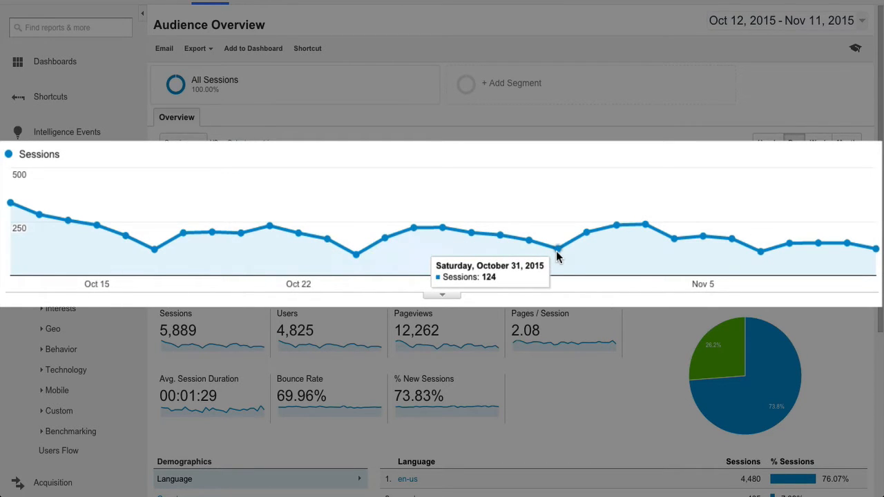
mouse_move(676, 243)
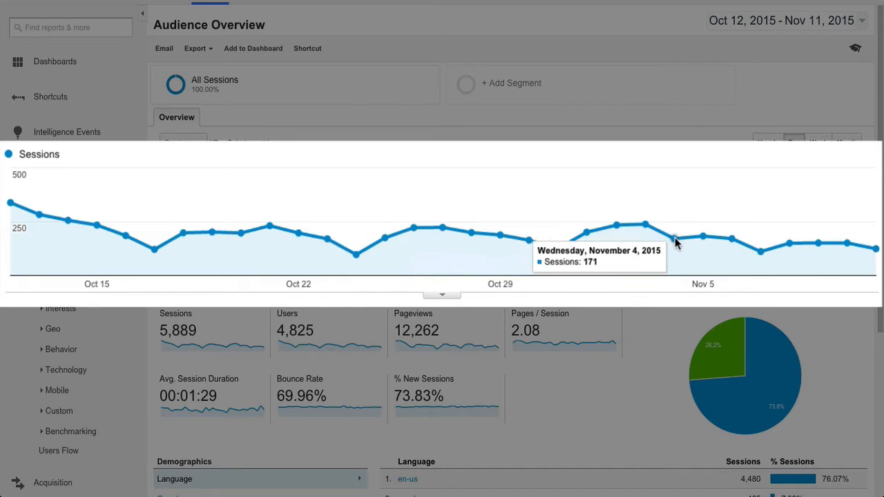
mouse_move(760, 251)
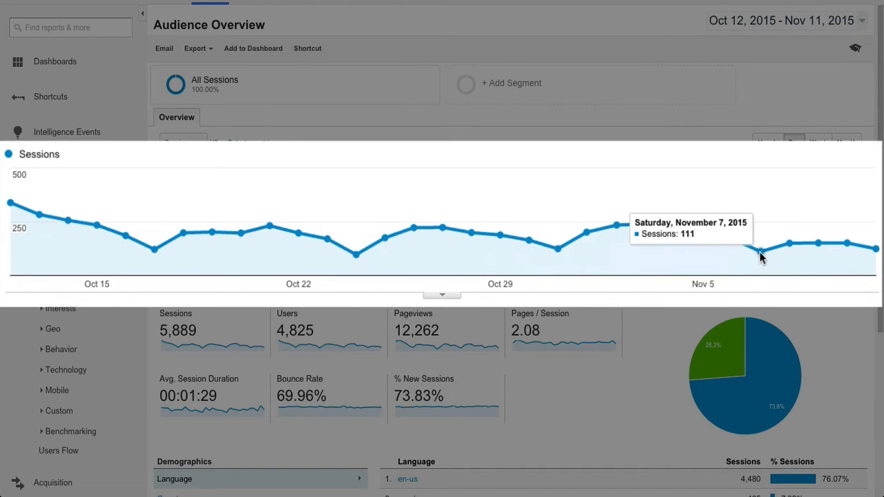
mouse_move(766, 285)
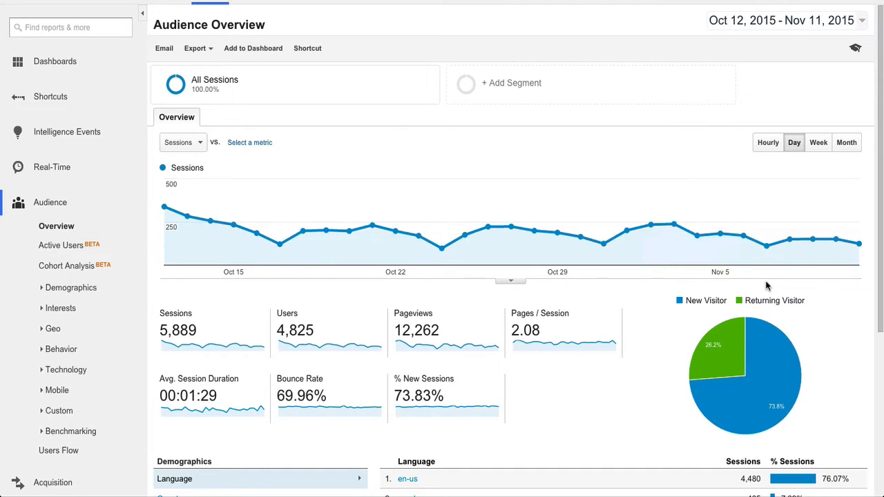
mouse_move(677, 293)
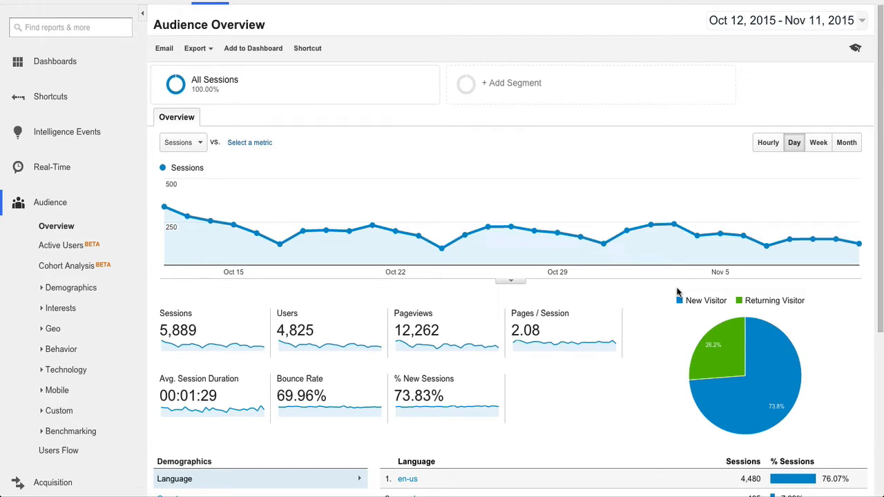
mouse_move(602, 242)
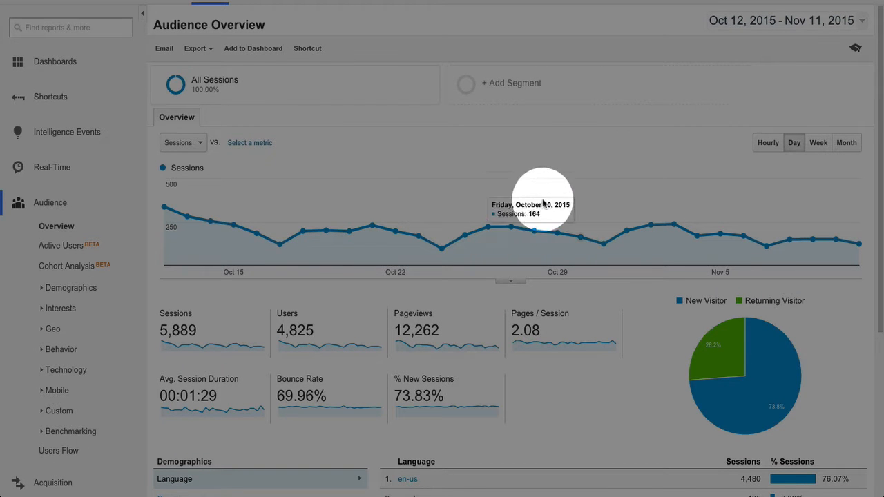
mouse_move(745, 107)
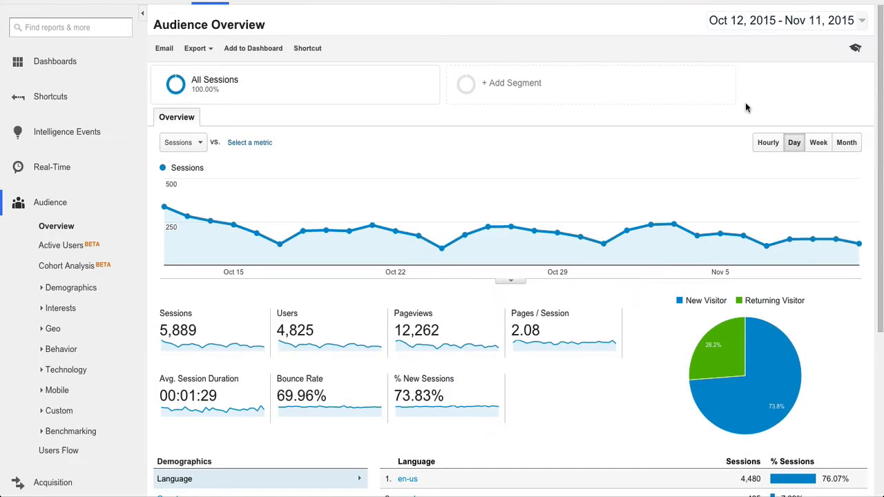
mouse_move(541, 246)
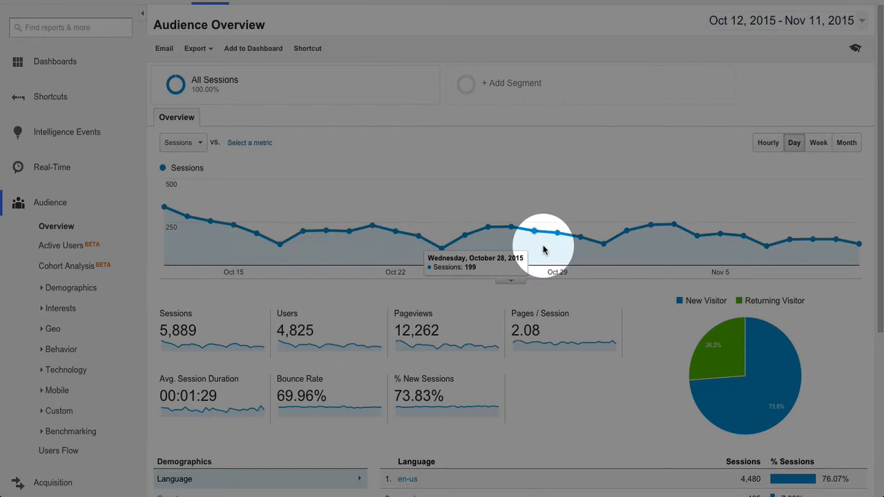
mouse_move(477, 246)
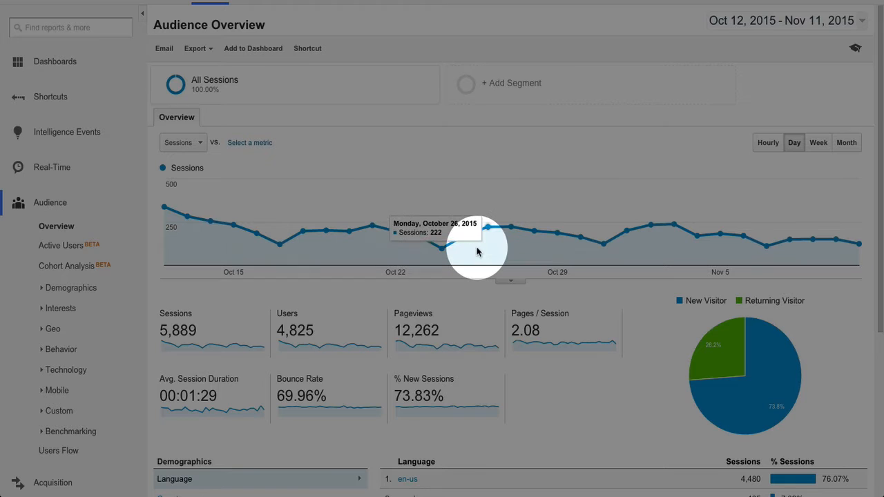
mouse_move(633, 206)
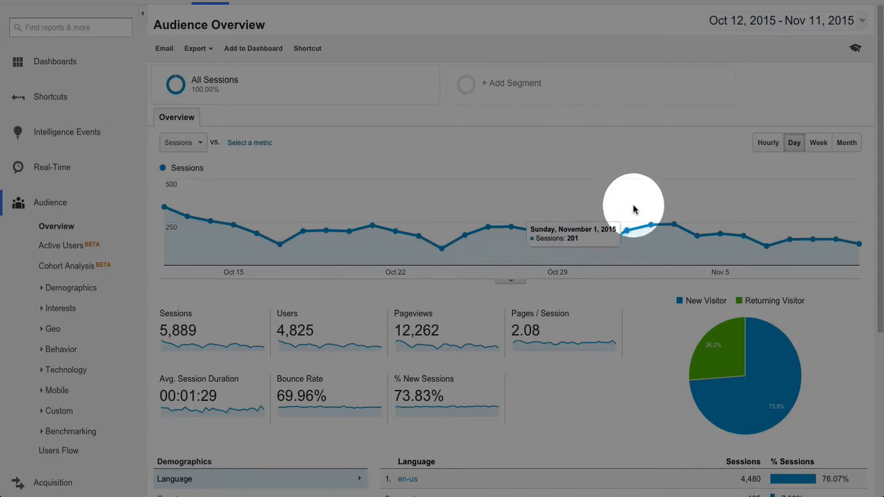
mouse_move(661, 192)
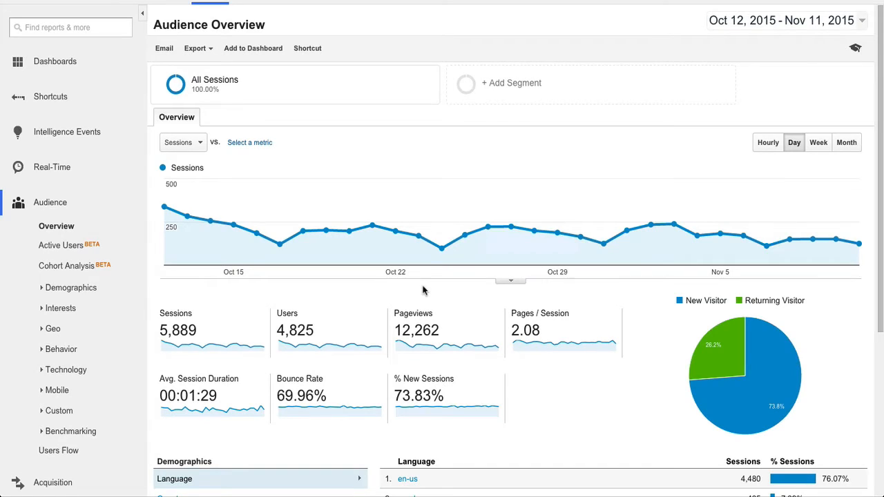
mouse_move(276, 243)
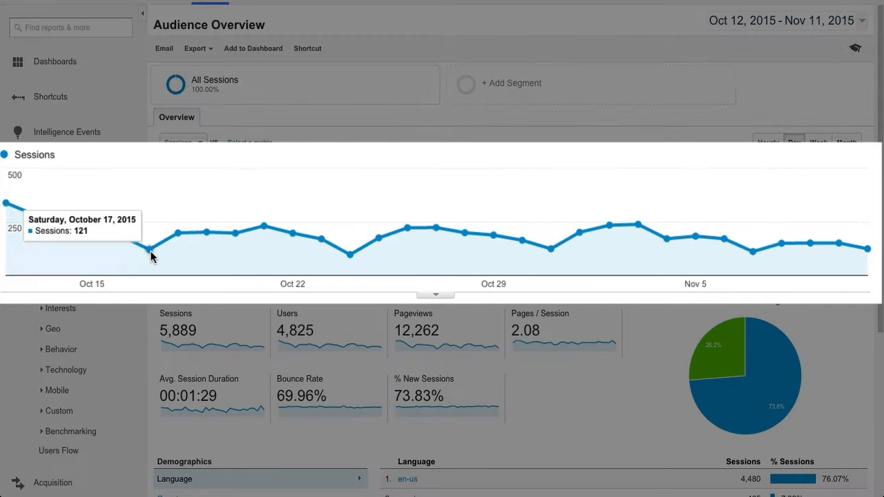
mouse_move(378, 256)
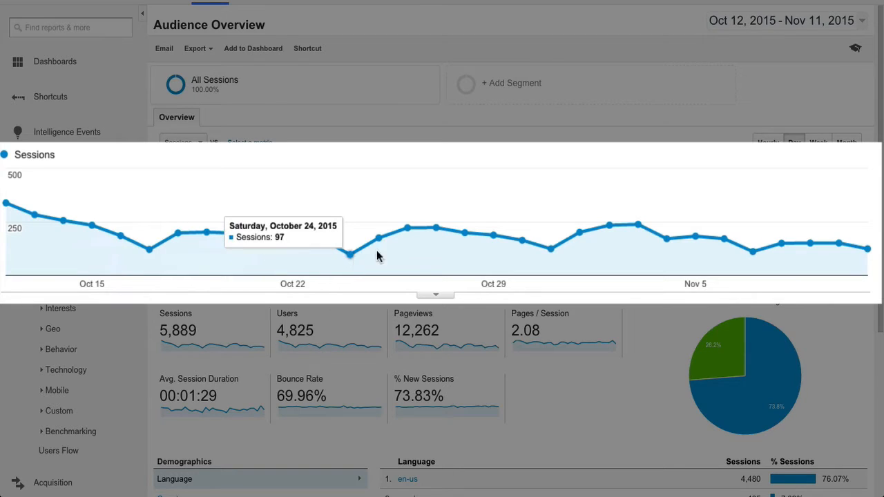
mouse_move(551, 251)
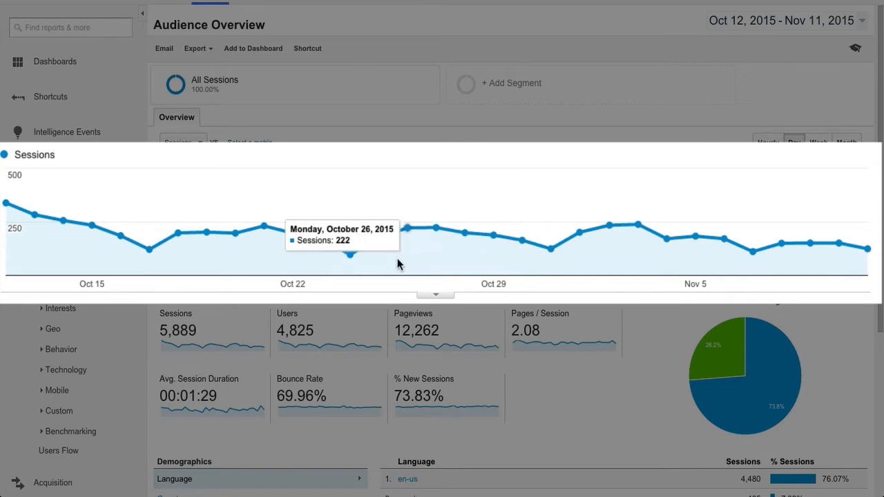
mouse_move(149, 251)
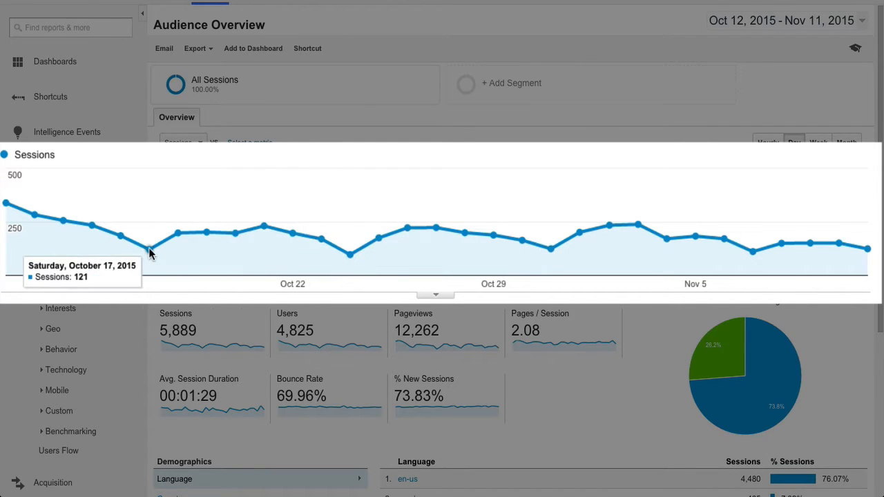
mouse_move(149, 254)
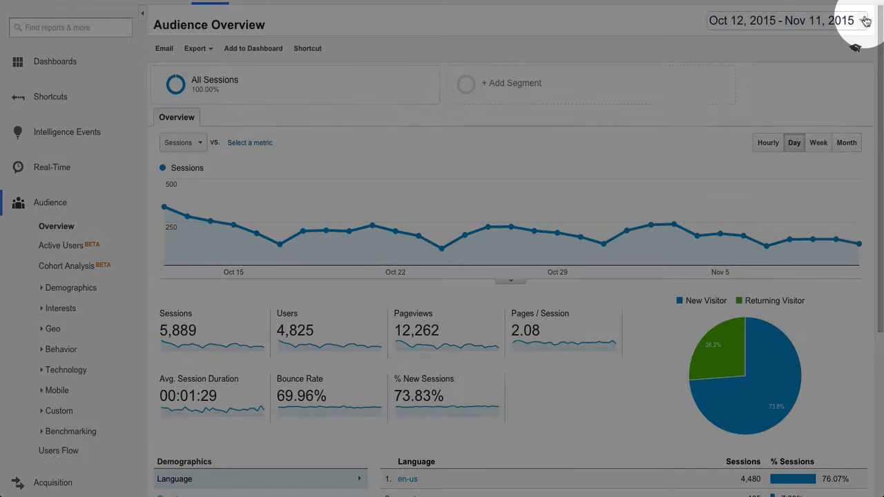
- Widen the reporting period to Sep 2 – Nov 11, 2015 to frame the Oct 5 spike
left_click(781, 20)
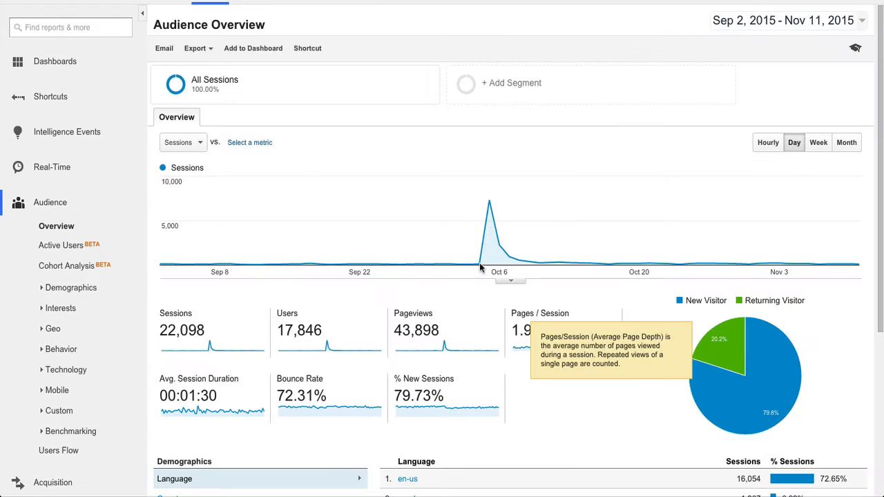
mouse_move(489, 202)
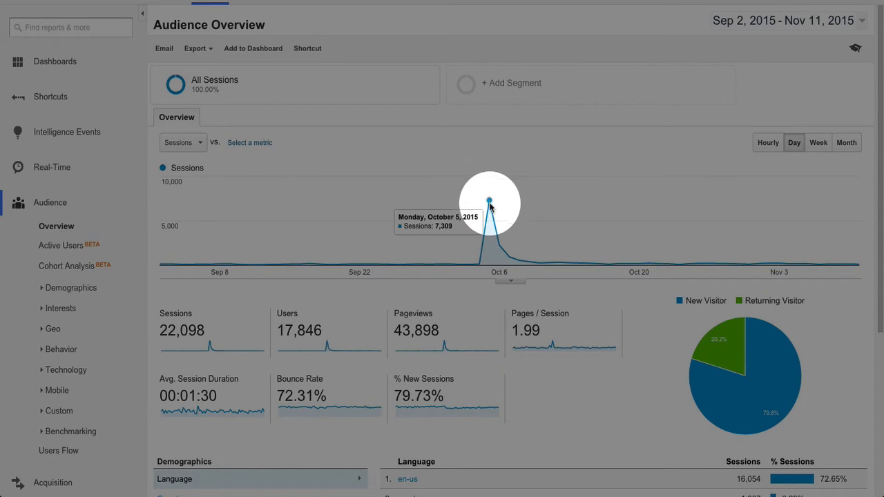
mouse_move(644, 271)
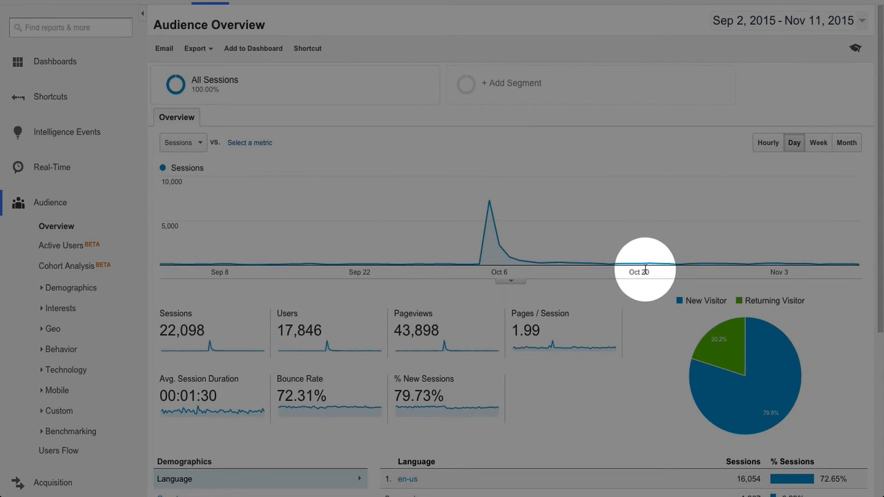
mouse_move(541, 265)
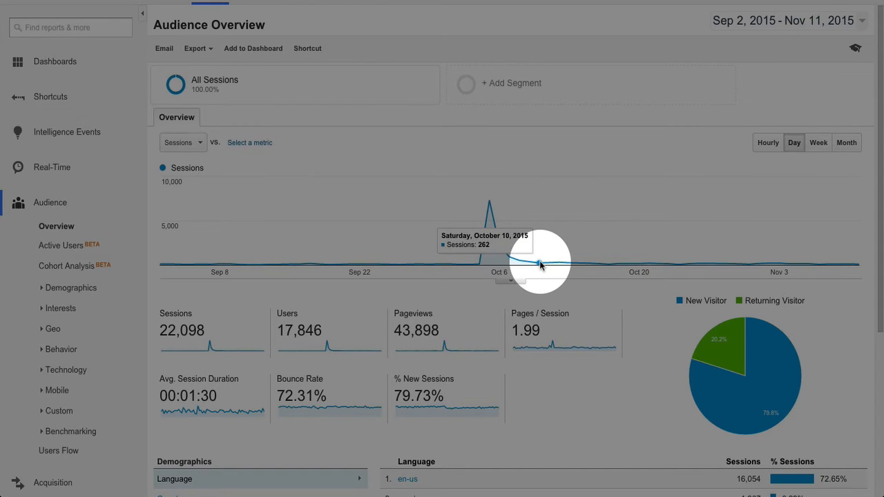
mouse_move(713, 267)
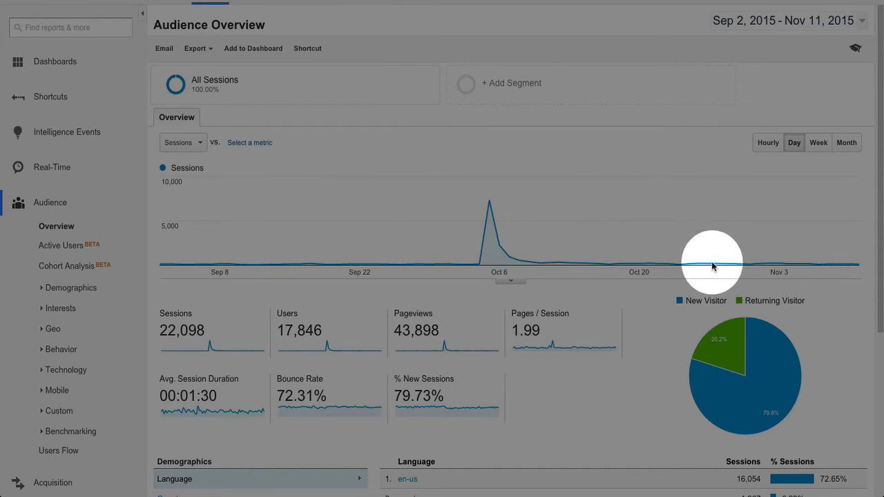
mouse_move(601, 275)
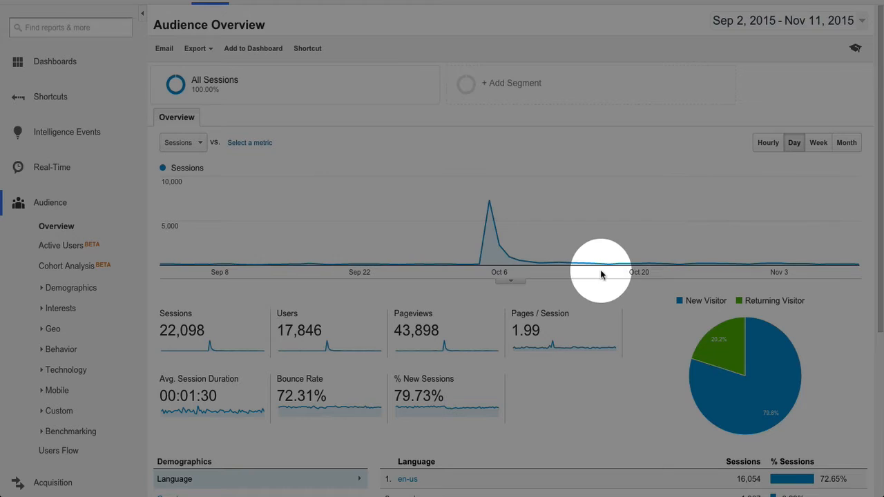
mouse_move(489, 204)
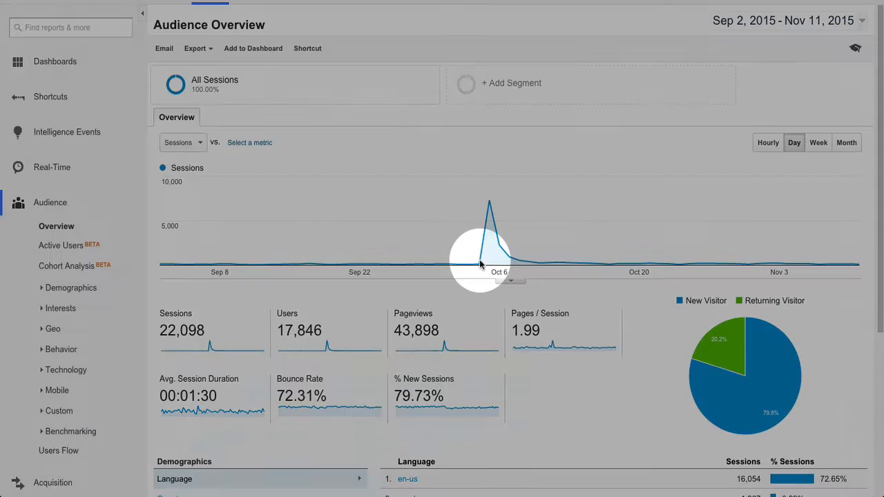
mouse_move(490, 204)
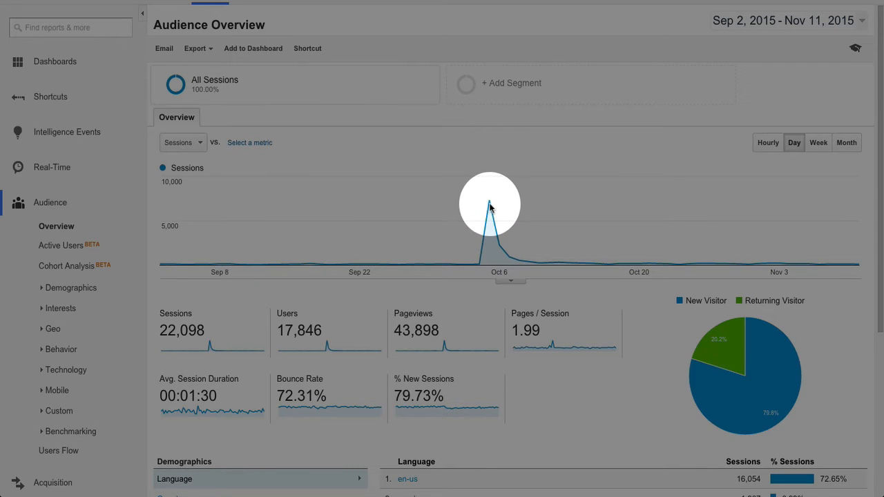
mouse_move(489, 204)
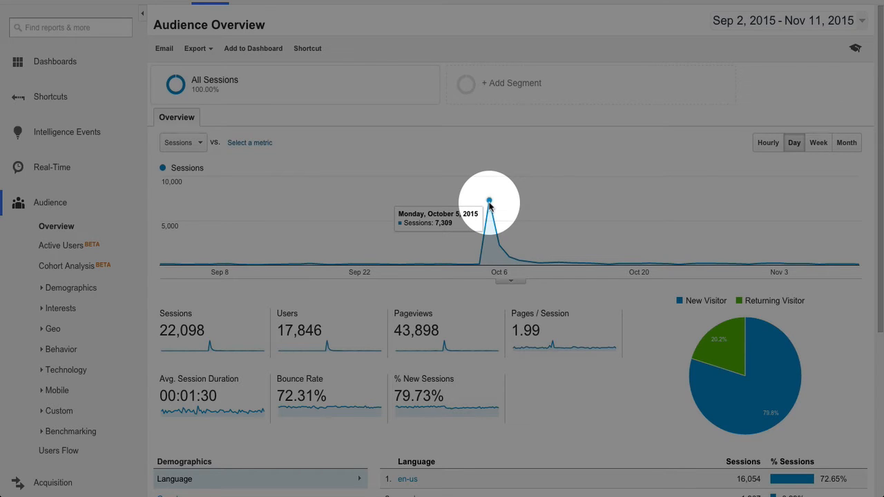
mouse_move(495, 204)
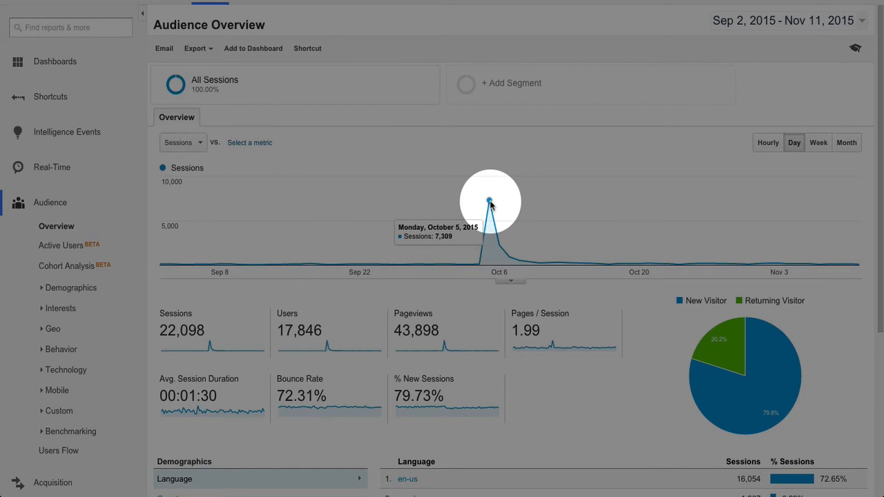
mouse_move(500, 246)
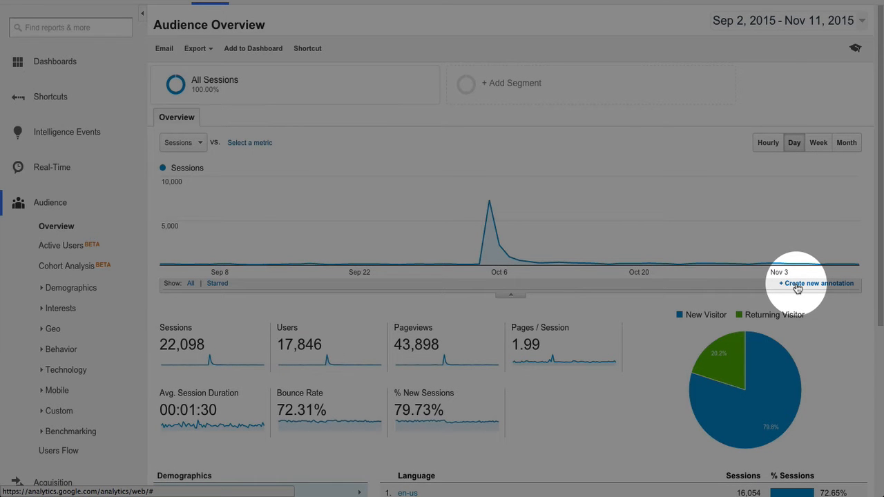
mouse_move(822, 290)
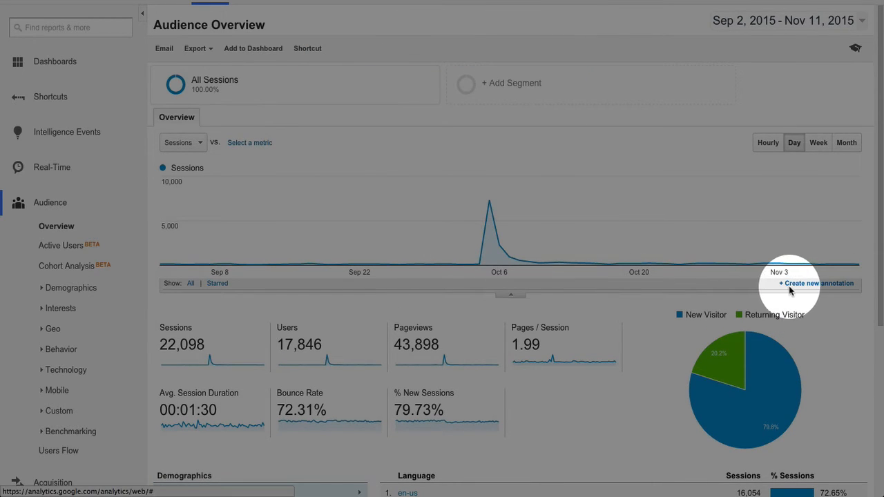
mouse_move(826, 284)
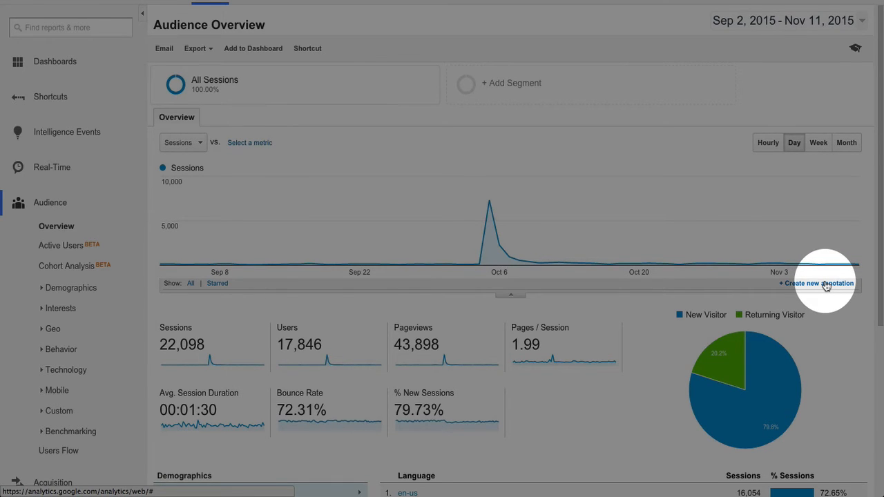
- Create a new annotation entry beneath the sessions chart
left_click(818, 283)
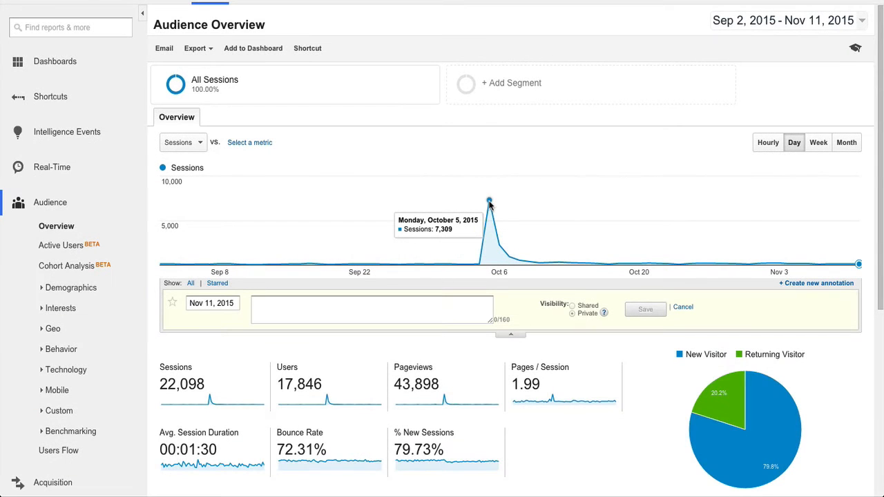
- Save an Oct 5, 2015 annotation reading 'Affiliate promotion launched' on the sessions chart
left_click(213, 304)
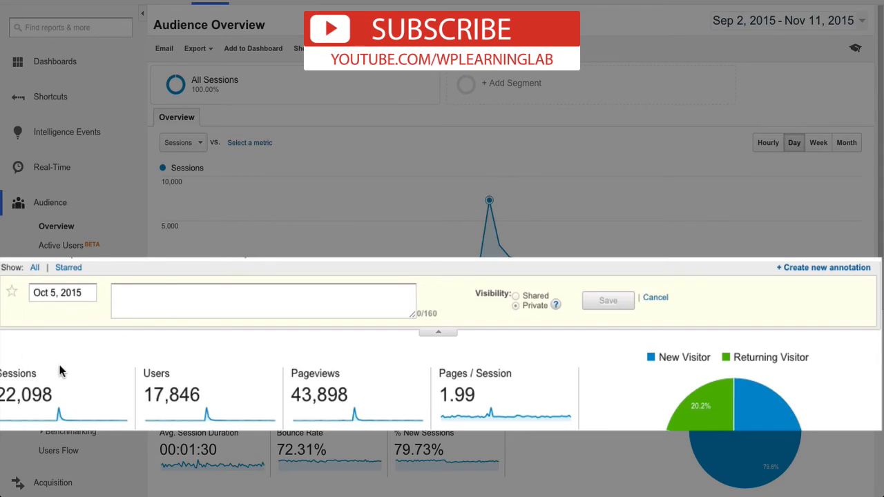
left_click(263, 298)
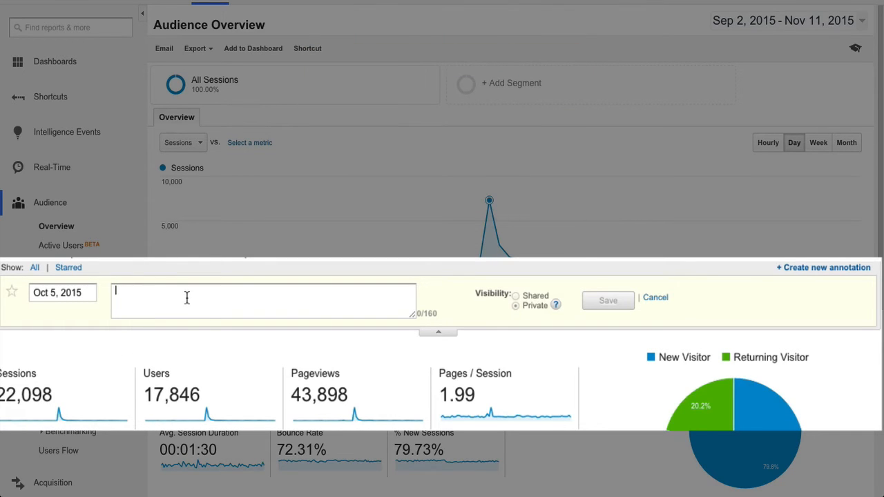
type("Affiliat")
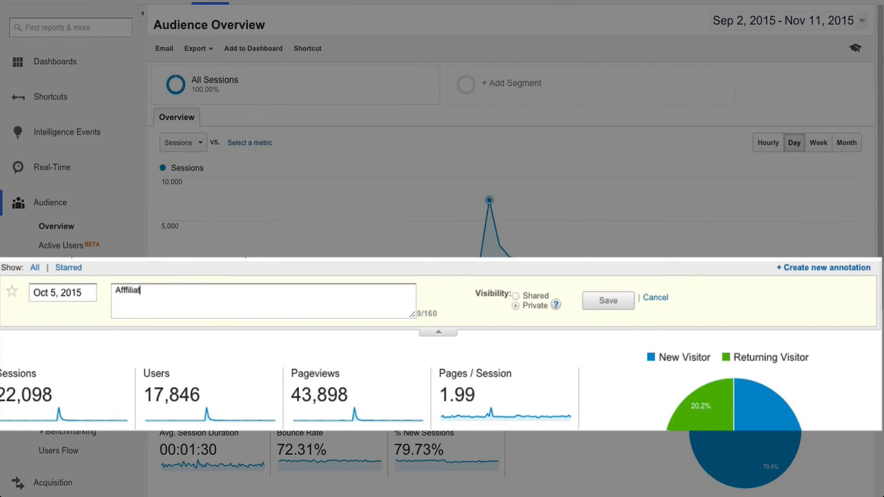
key("Backspace")
type("e promotion launched.")
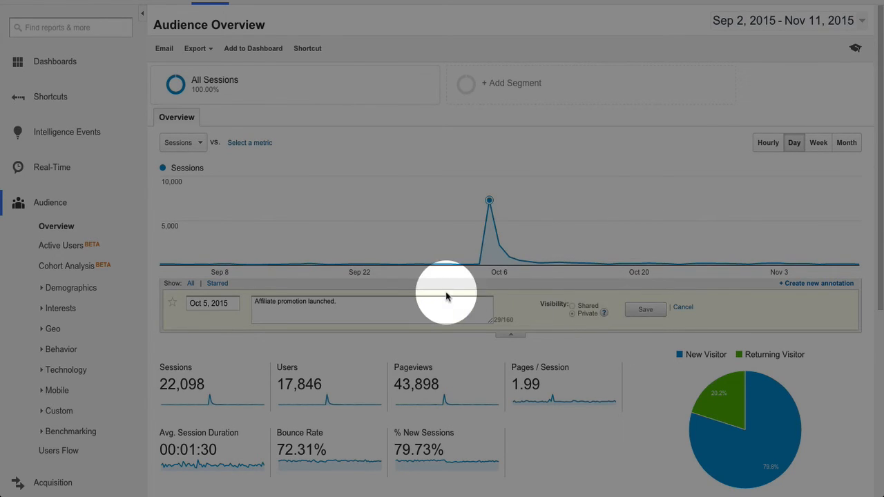
left_click(643, 309)
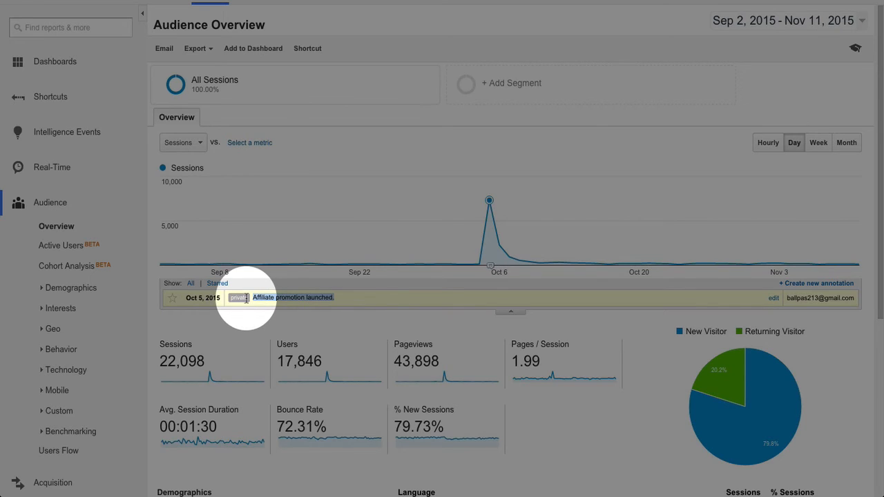
mouse_move(467, 296)
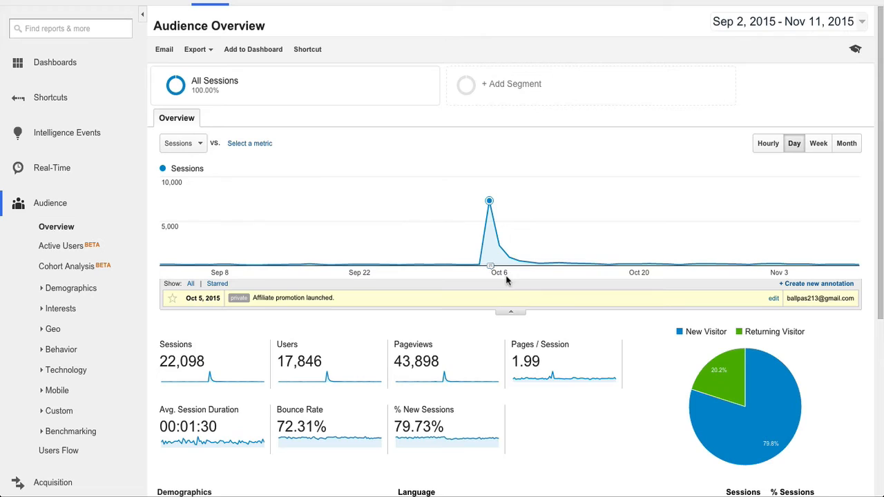
mouse_move(486, 285)
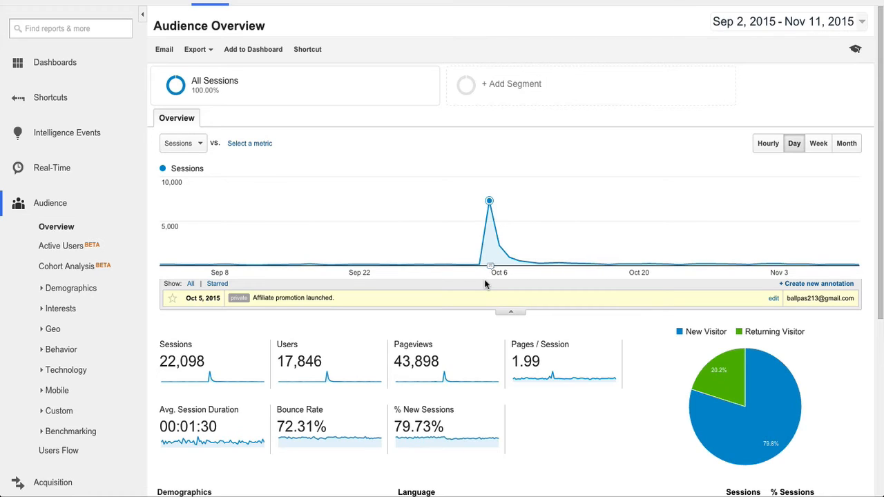
mouse_move(500, 238)
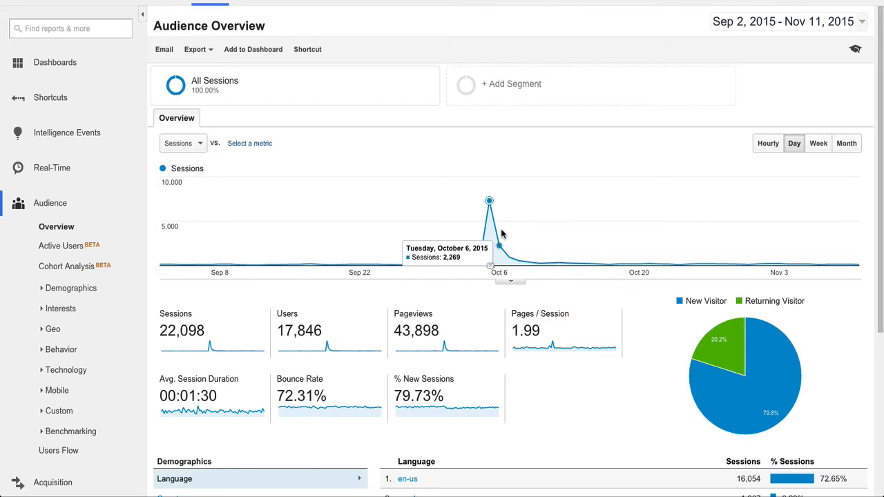
mouse_move(229, 264)
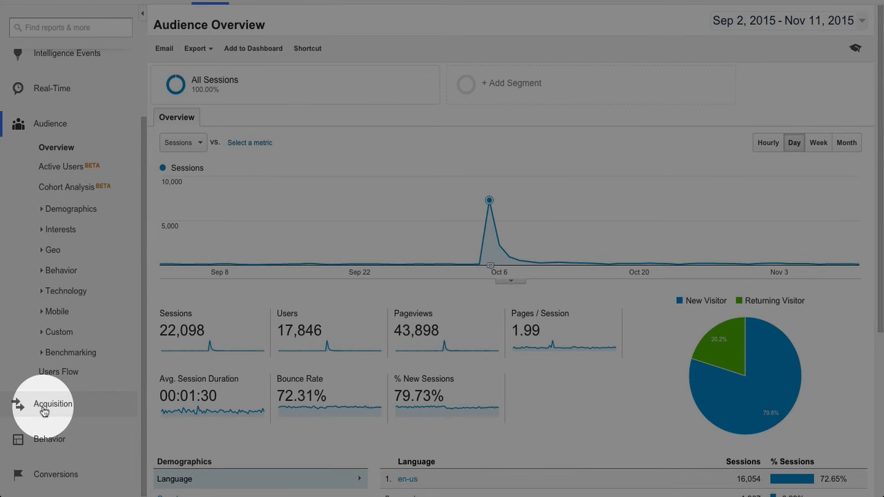
- Expand Acquisition > All Traffic in the left navigation
left_click(53, 403)
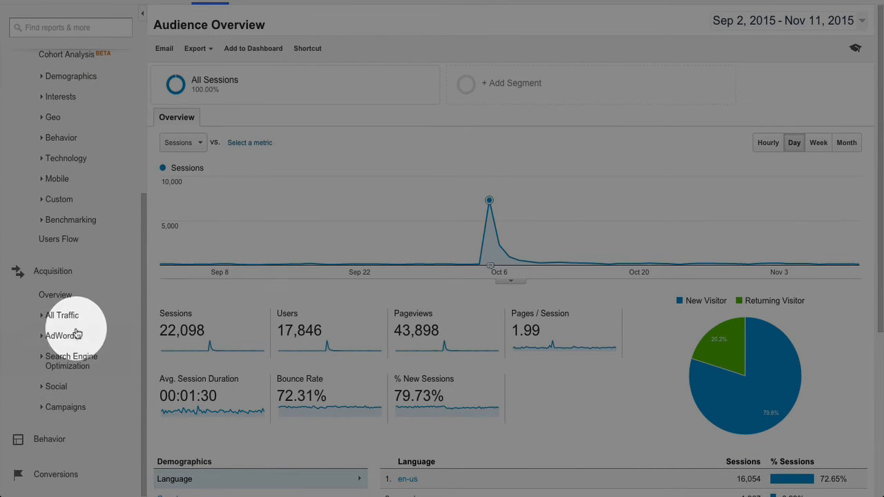
left_click(61, 315)
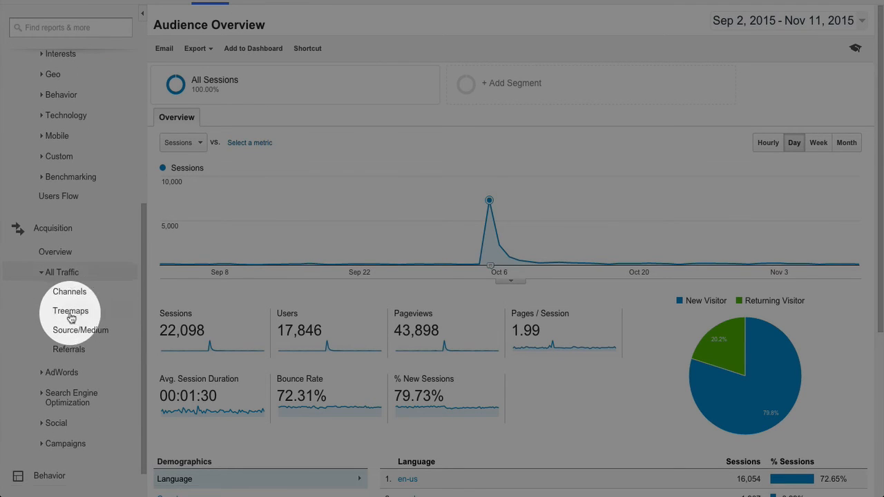
mouse_move(81, 331)
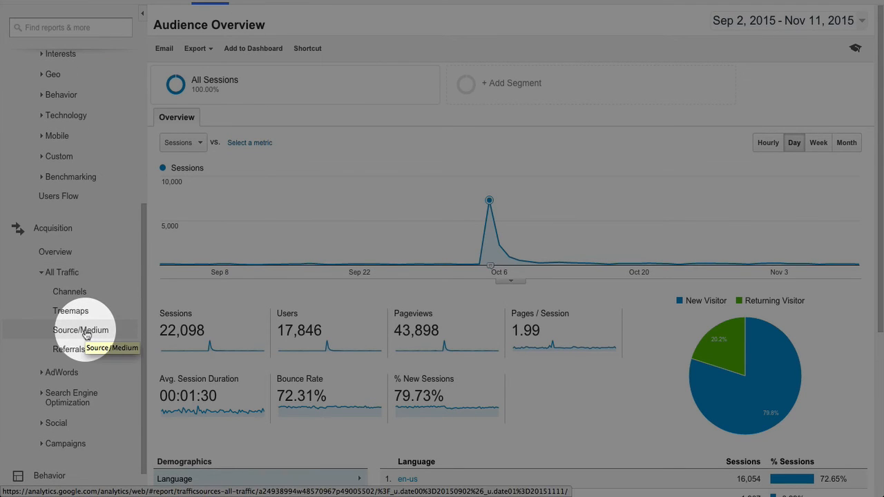
- Show the Source/Medium report with google / organic leading at 5,679 of 22,098 sessions
left_click(80, 330)
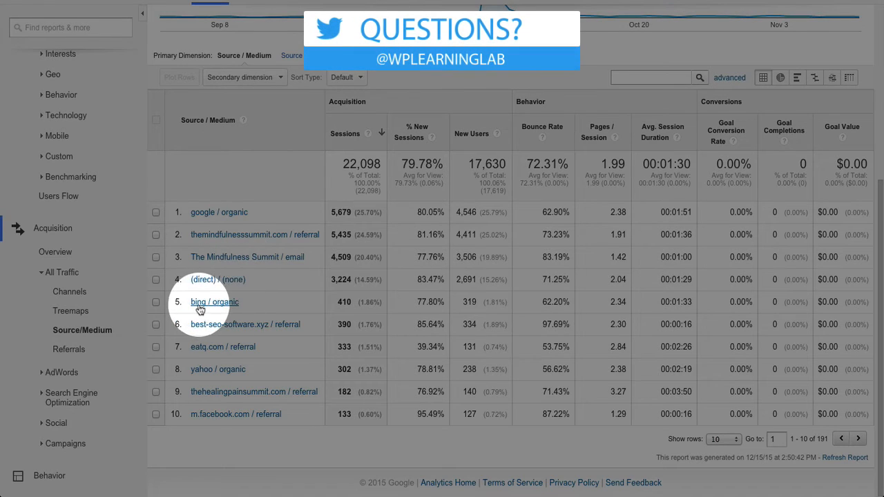
mouse_move(268, 333)
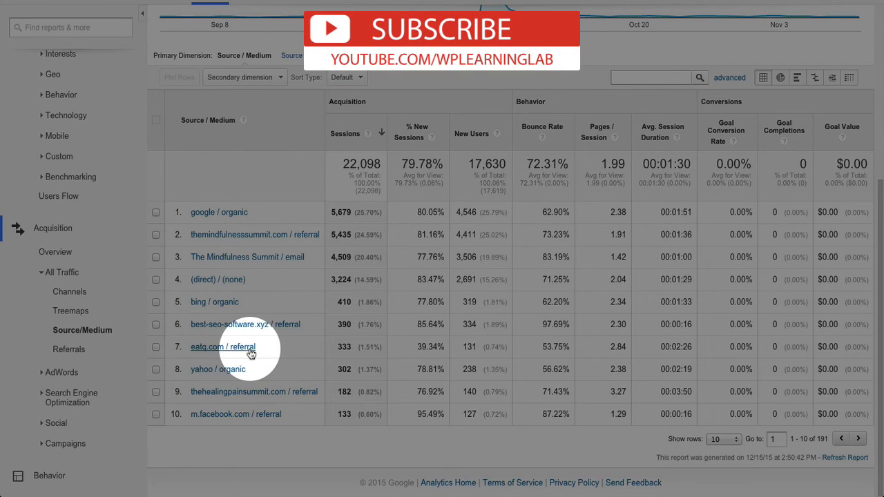
mouse_move(232, 376)
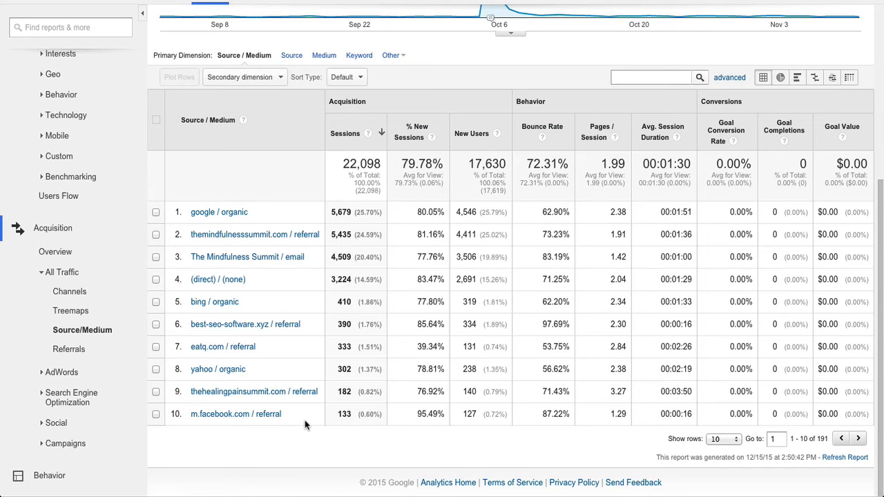
mouse_move(271, 224)
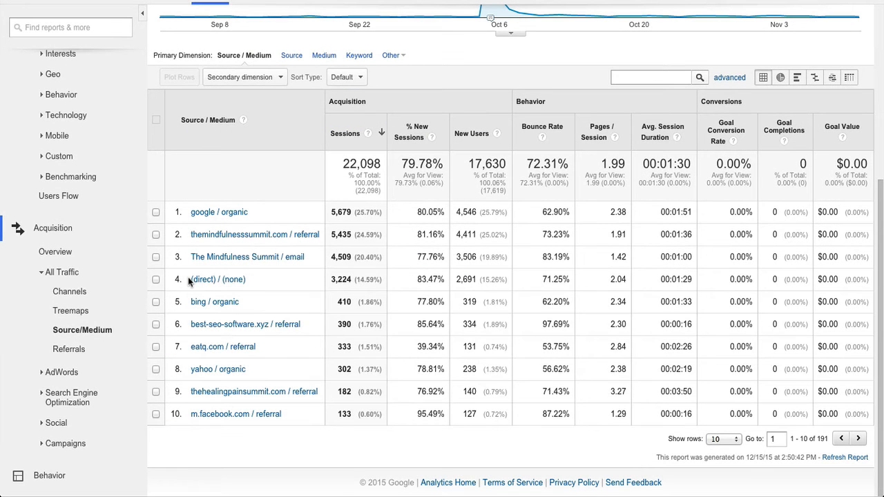
mouse_move(213, 282)
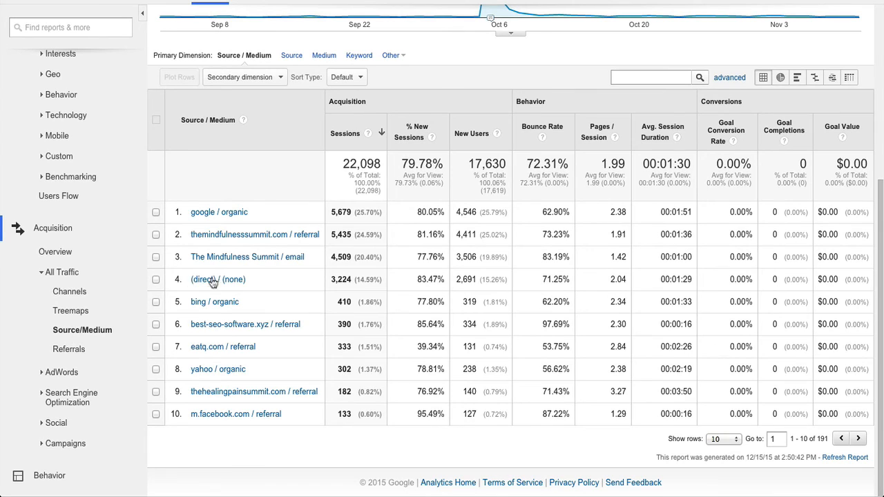
mouse_move(279, 283)
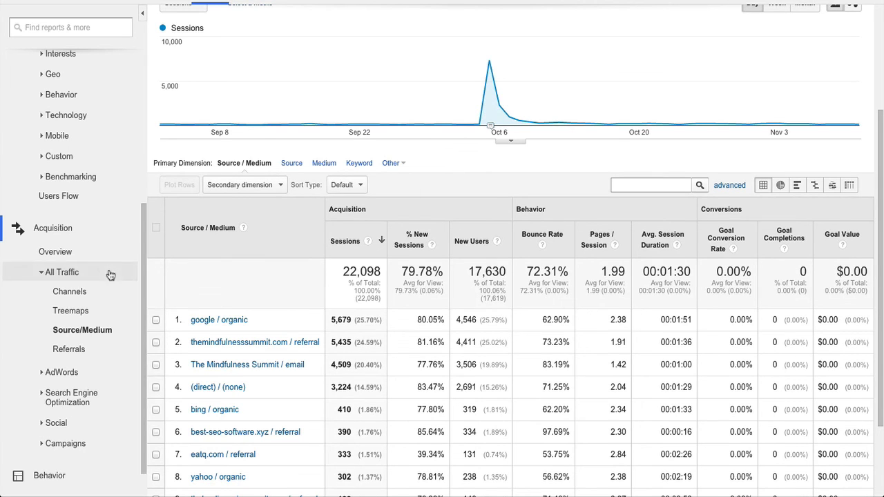
mouse_move(83, 330)
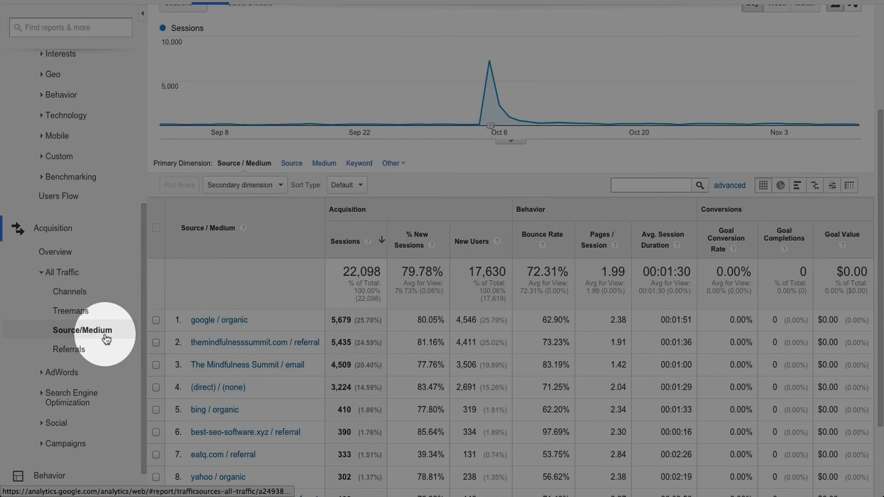
mouse_move(218, 321)
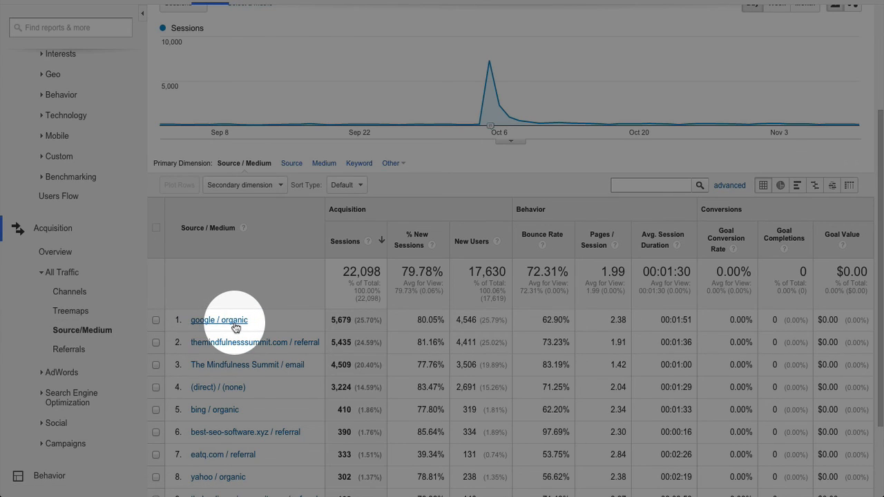